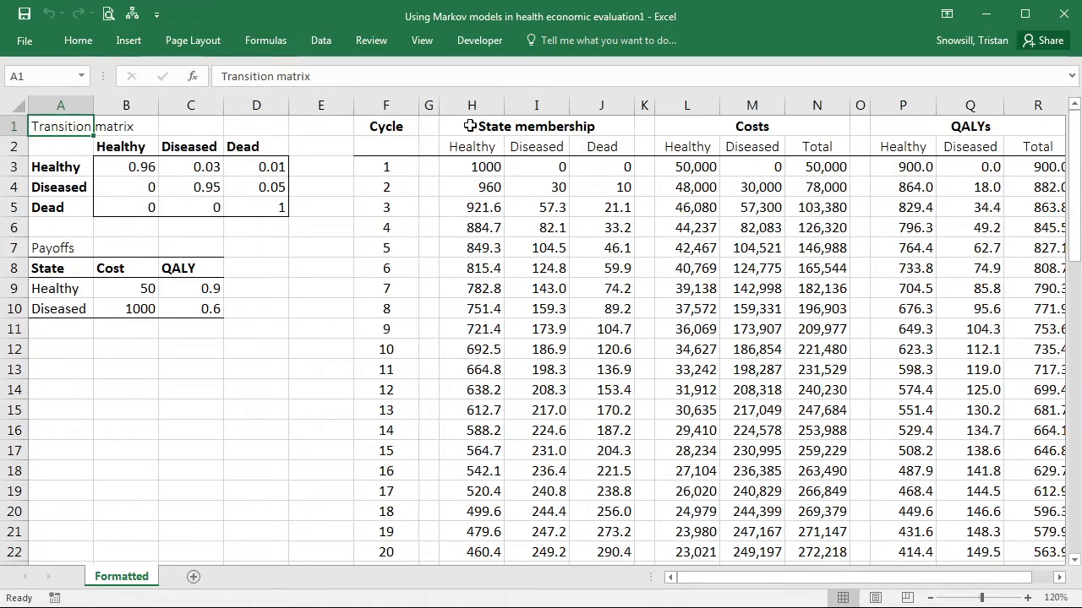
mouse_move(480, 154)
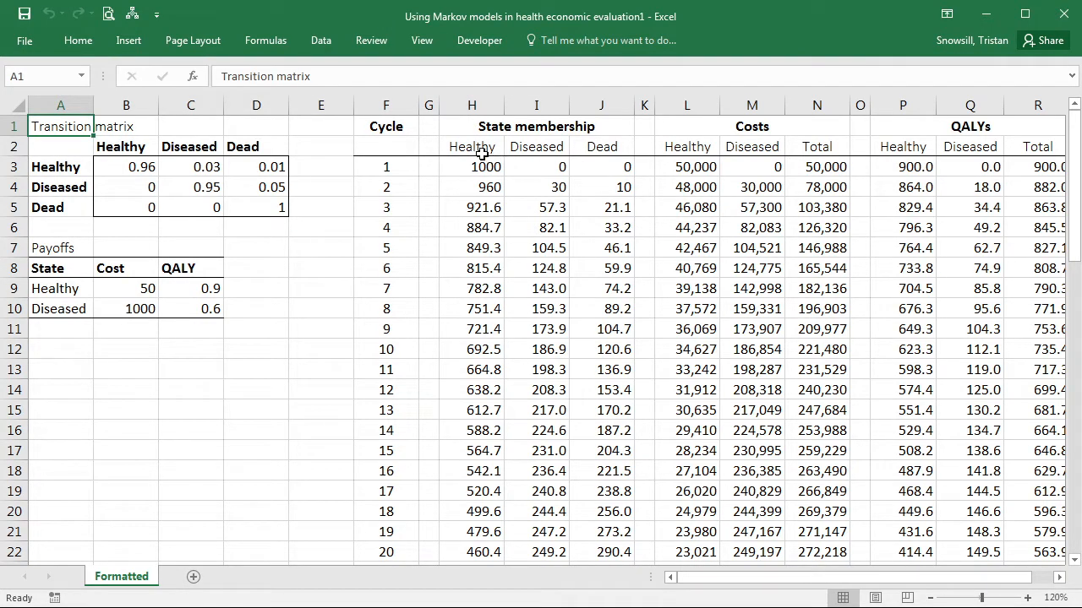
mouse_move(512, 156)
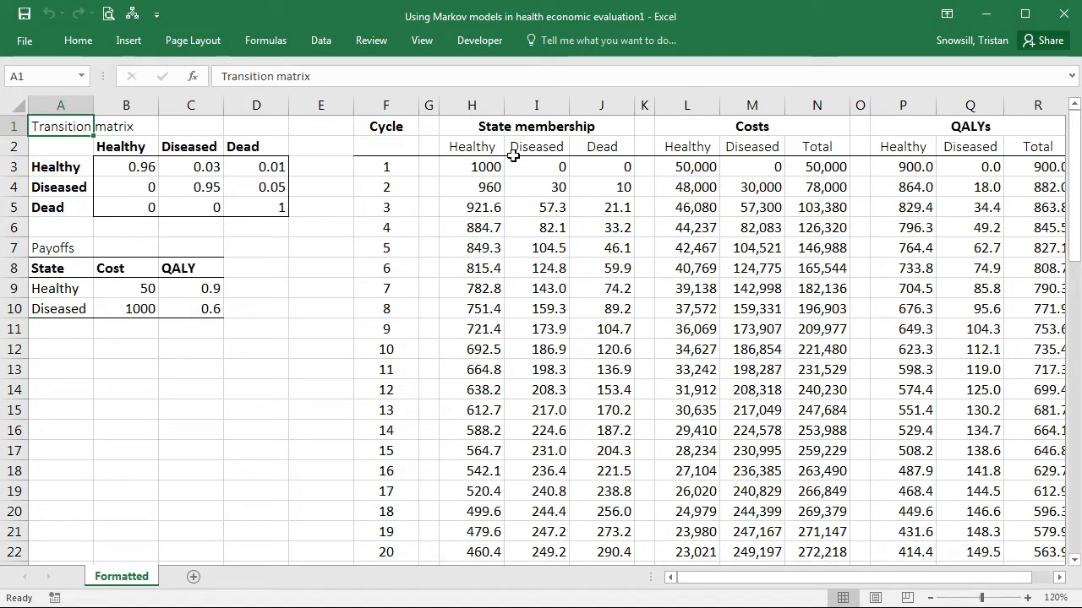
mouse_move(553, 140)
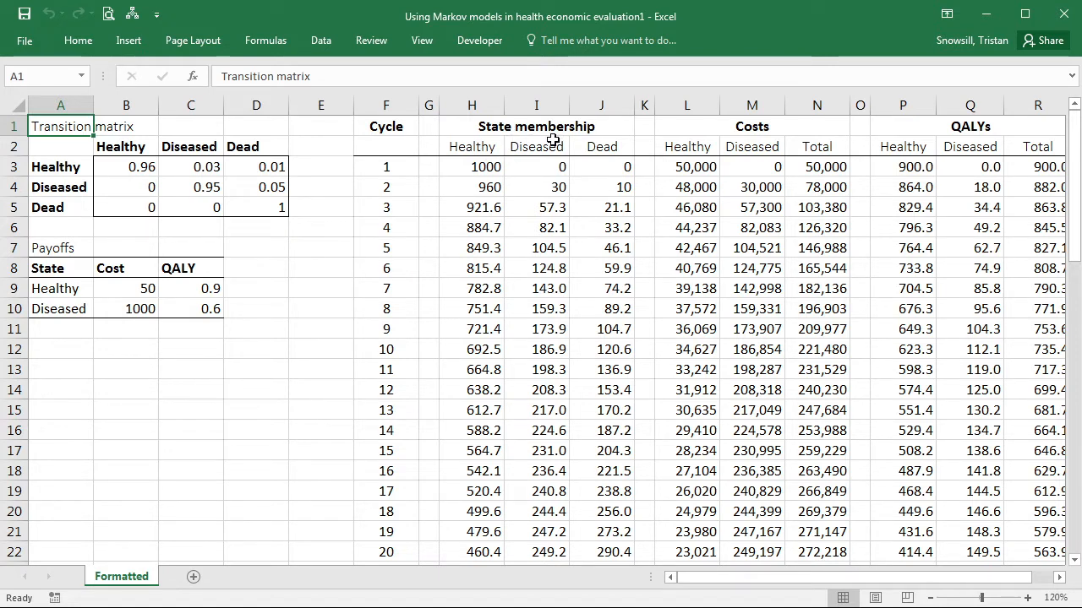
mouse_move(693, 168)
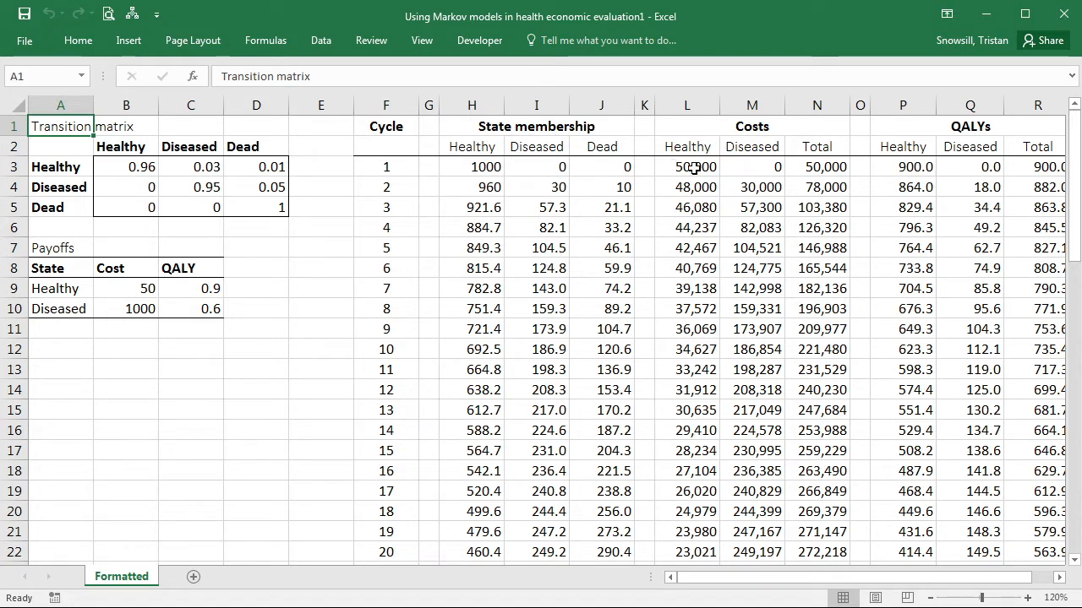
Copy the state membership columns H:J into L:N, retitle them 'Life table method', and select the copied values
left_click(600, 166)
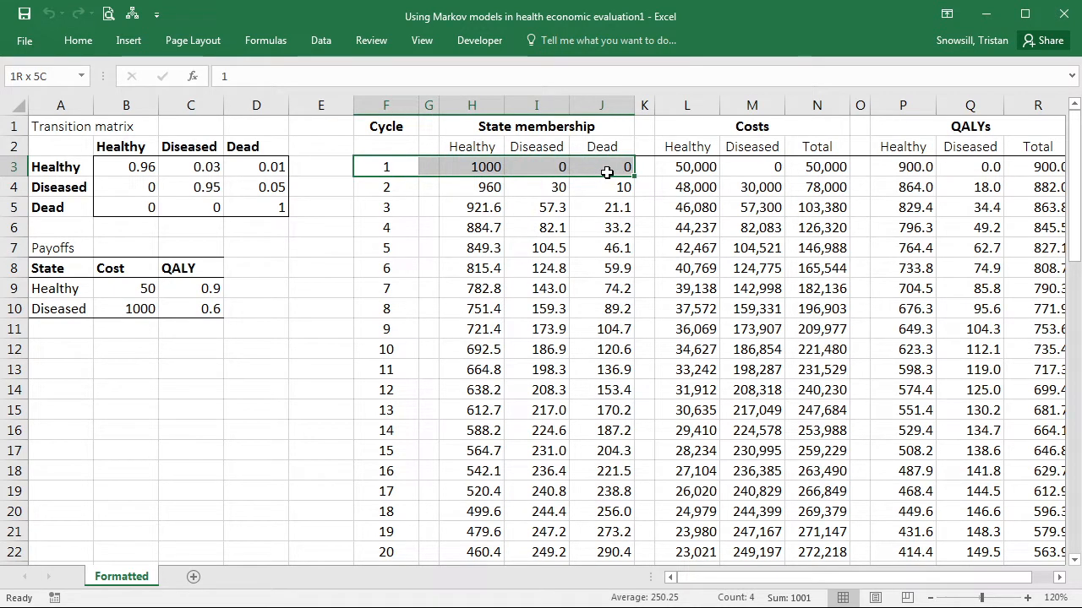
left_click(472, 187)
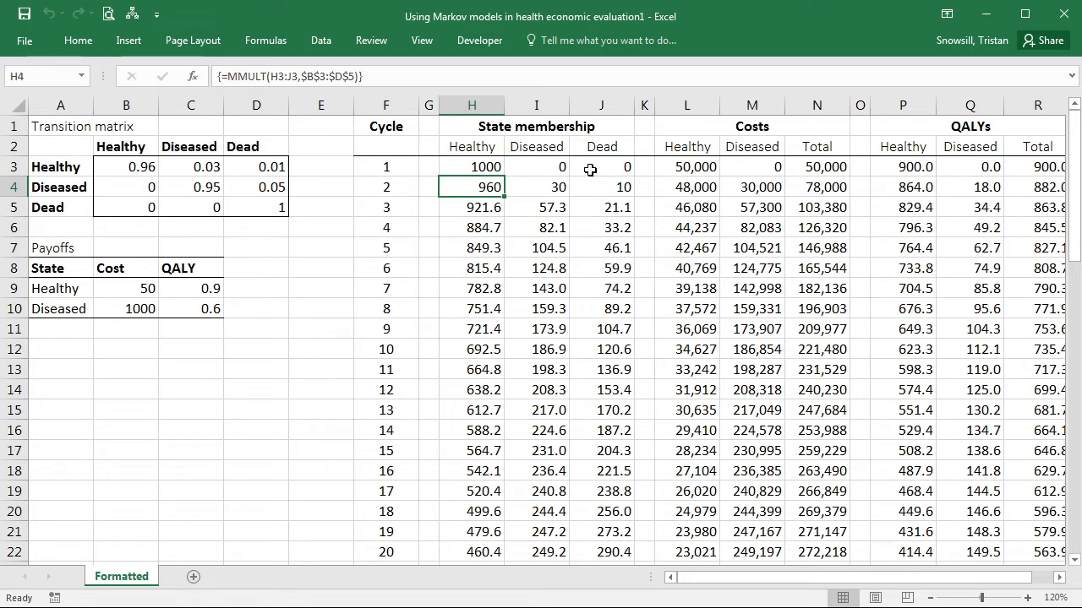
mouse_move(503, 169)
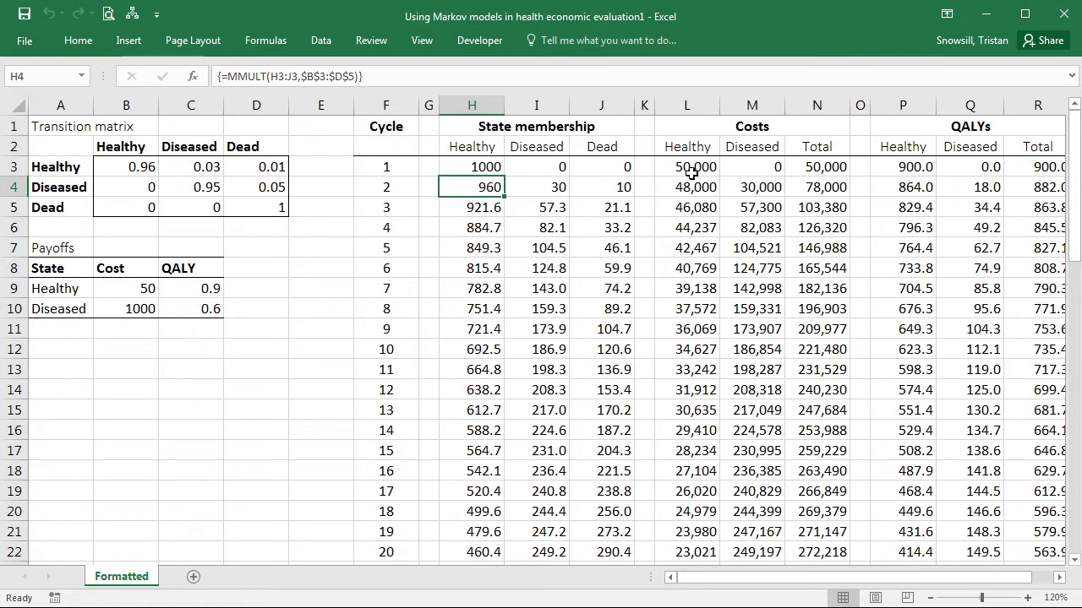
mouse_move(687, 185)
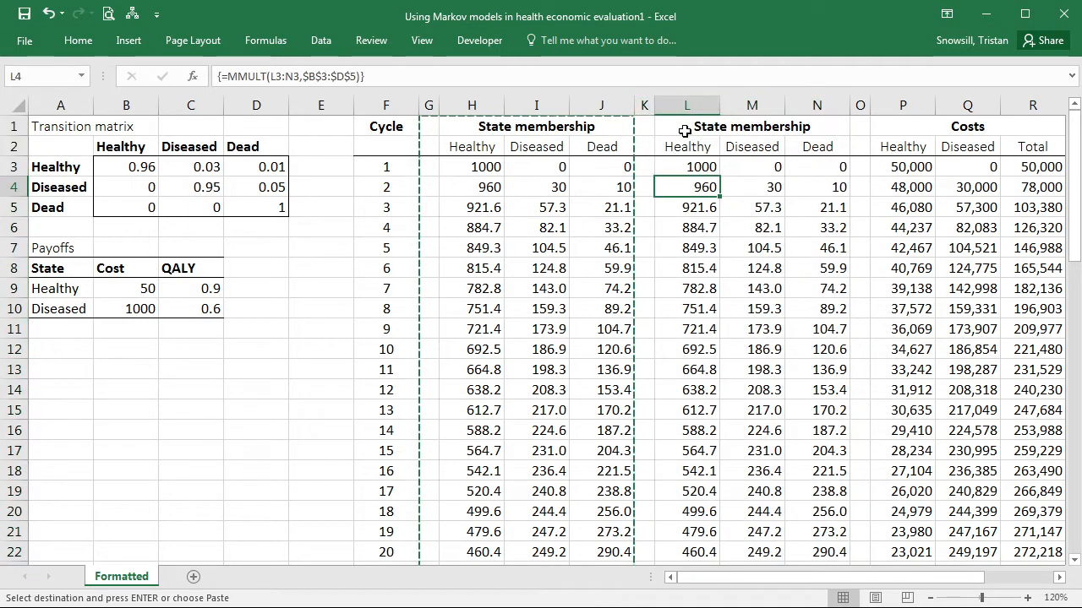
type("Life table method")
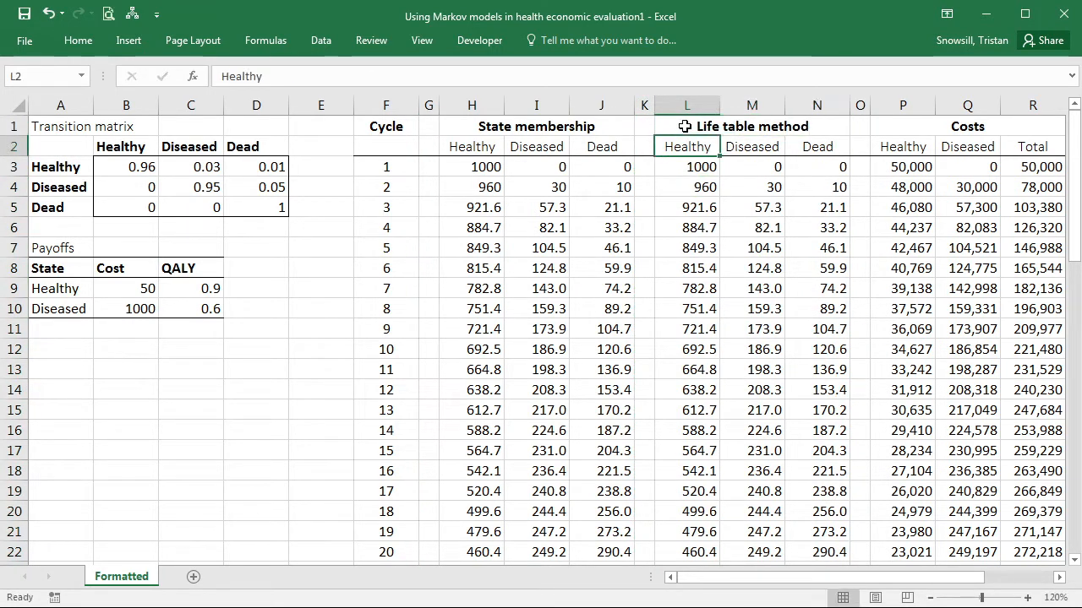
left_click(687, 167)
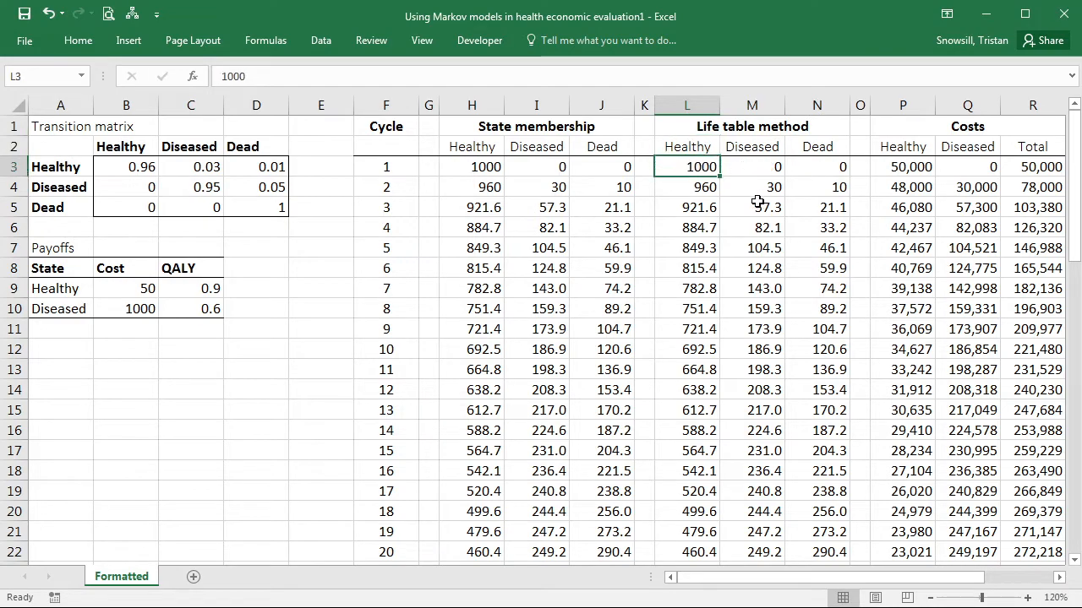
left_click_drag(687, 167, 816, 167)
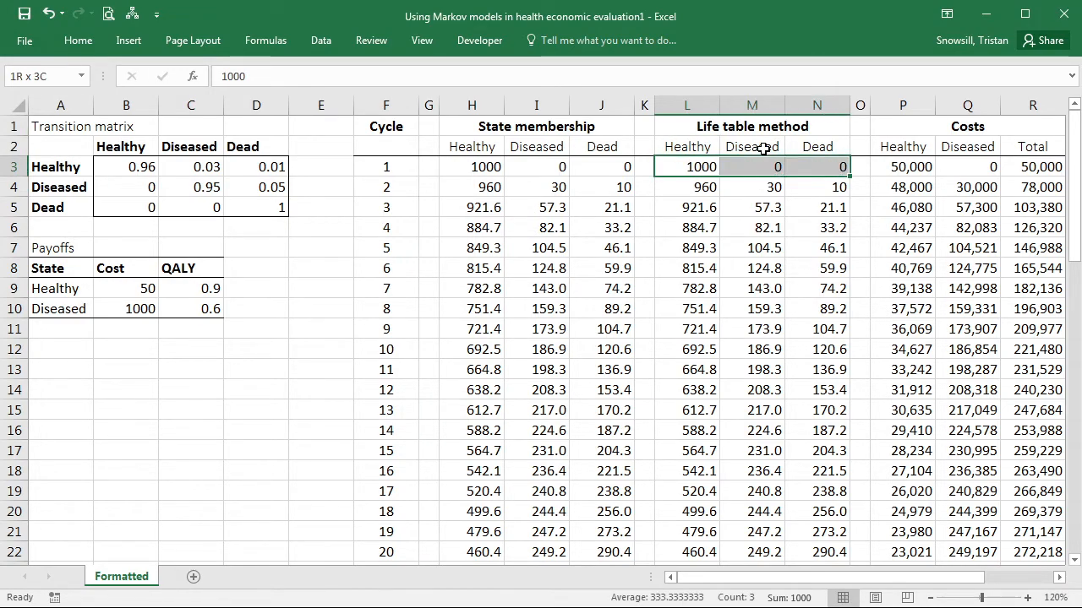
Clear the Life table columns and enter =0.5*(H3+H4) in L3, giving 980
left_click(685, 166)
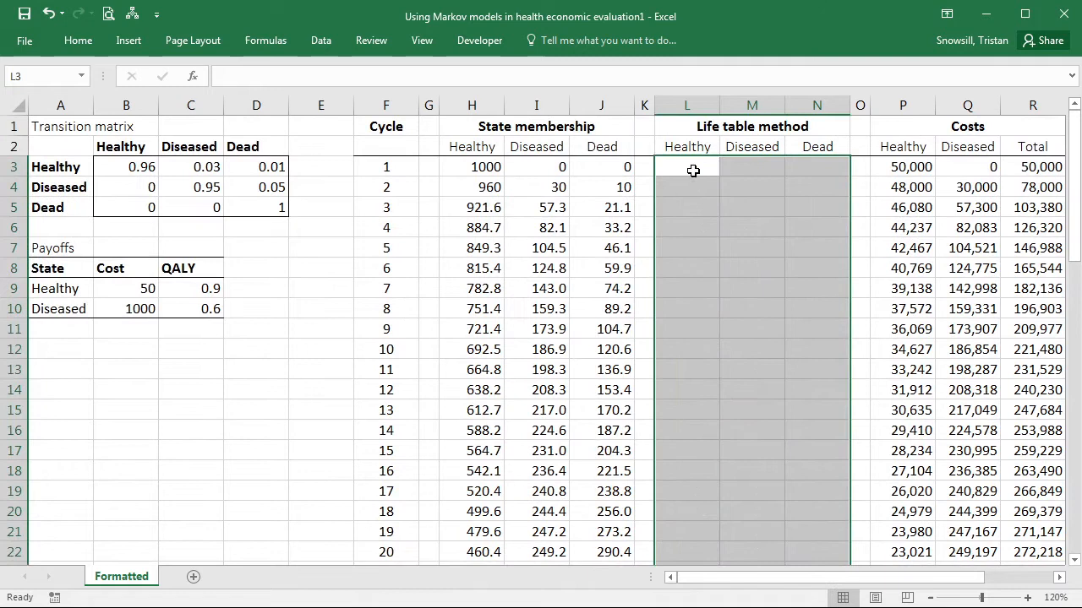
left_click(471, 187)
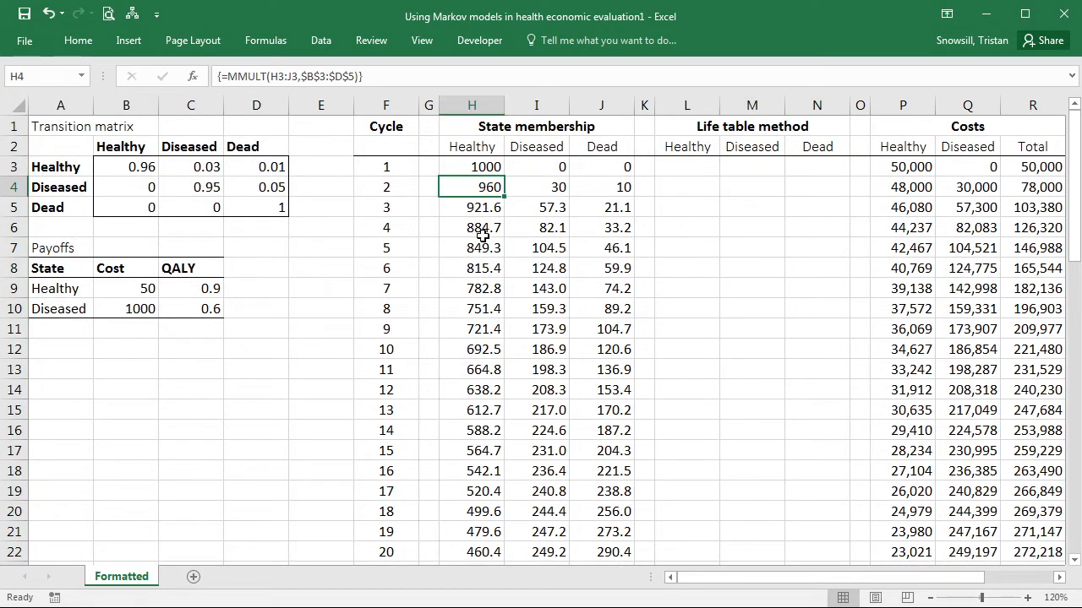
left_click(686, 166)
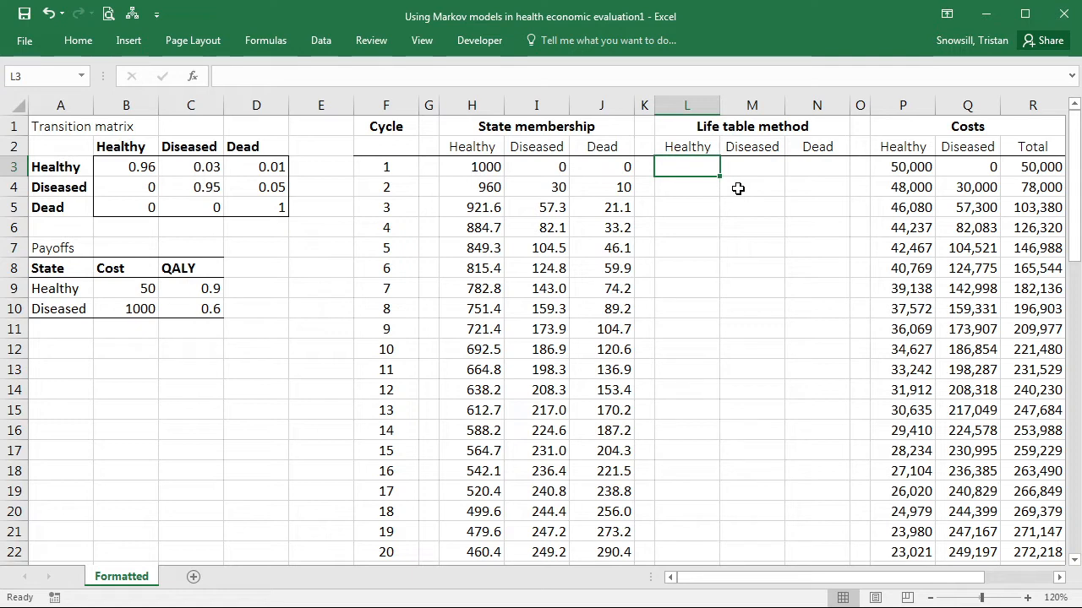
type("=0.t")
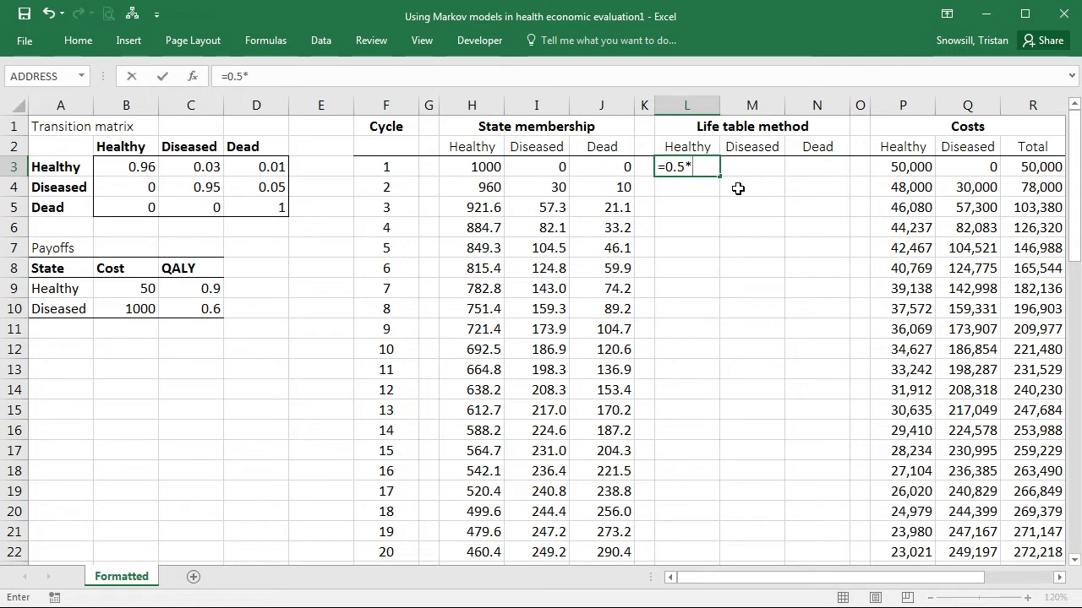
type("(")
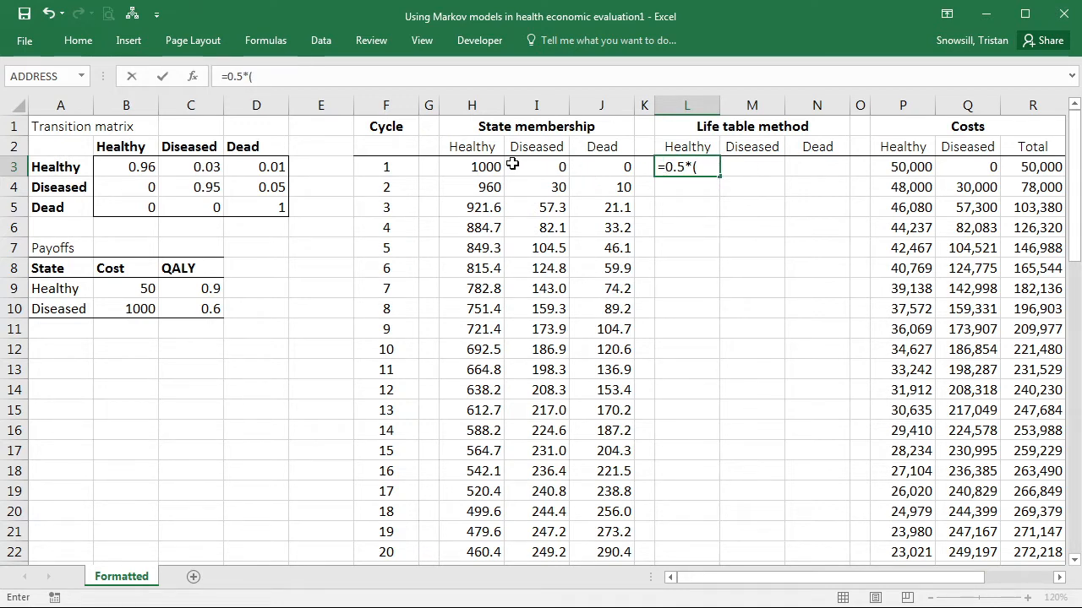
left_click(471, 166)
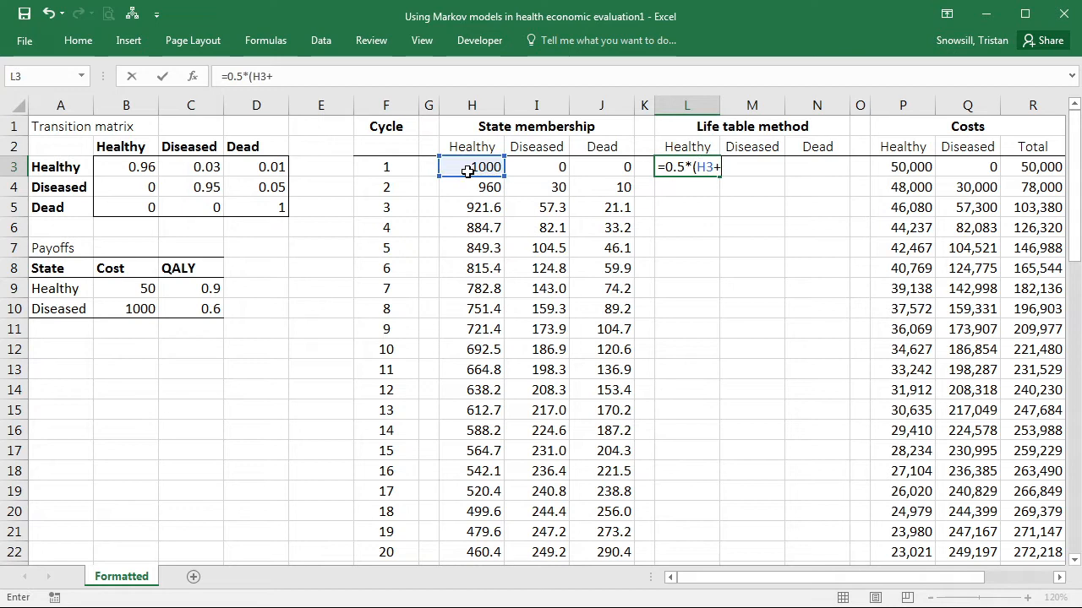
left_click(472, 187)
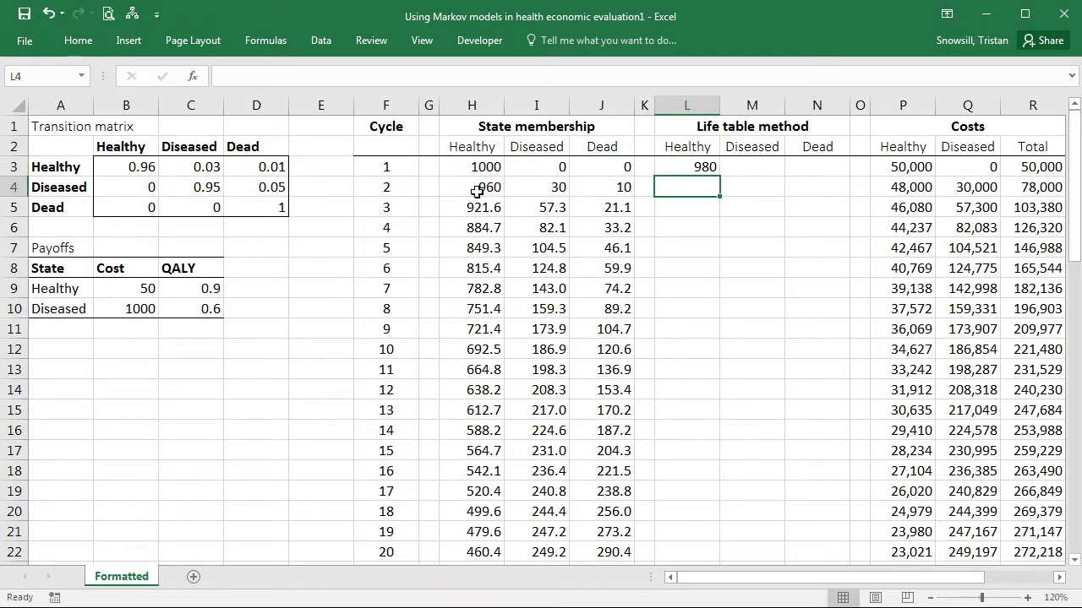
left_click(686, 167)
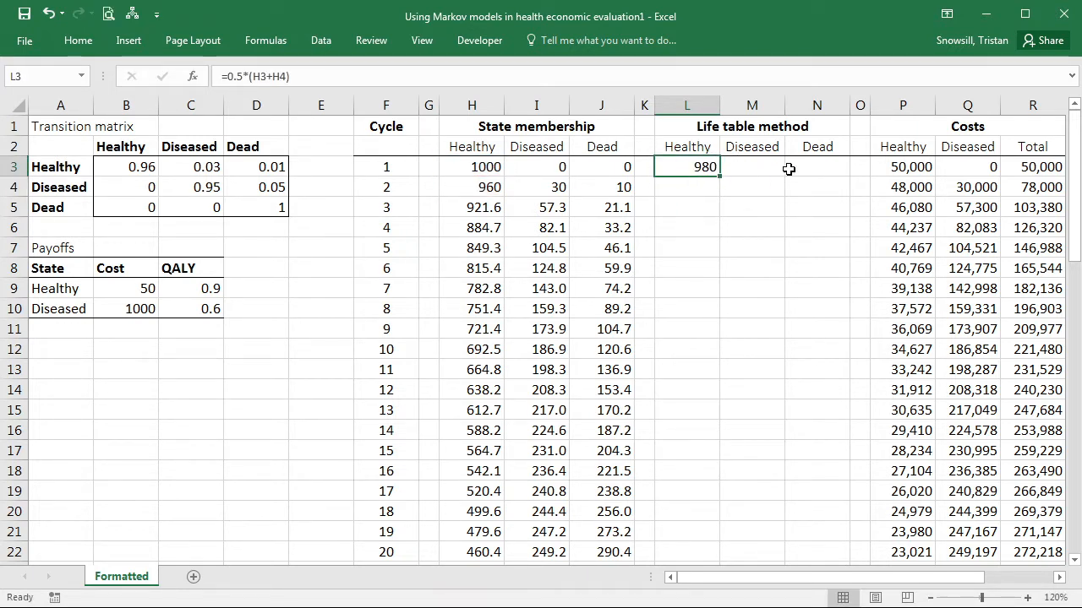
mouse_move(761, 251)
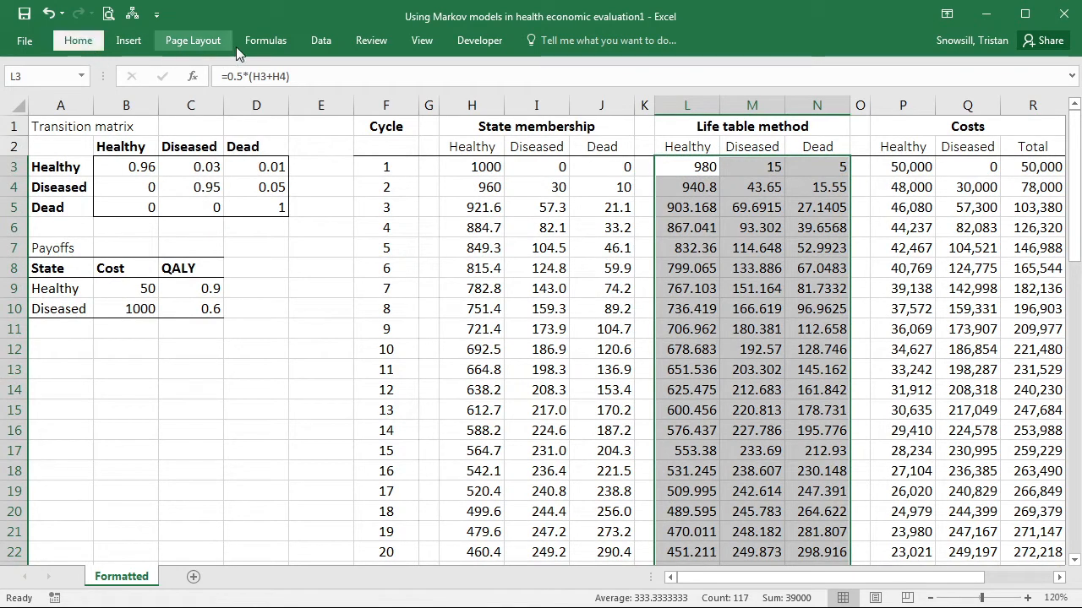
mouse_move(573, 104)
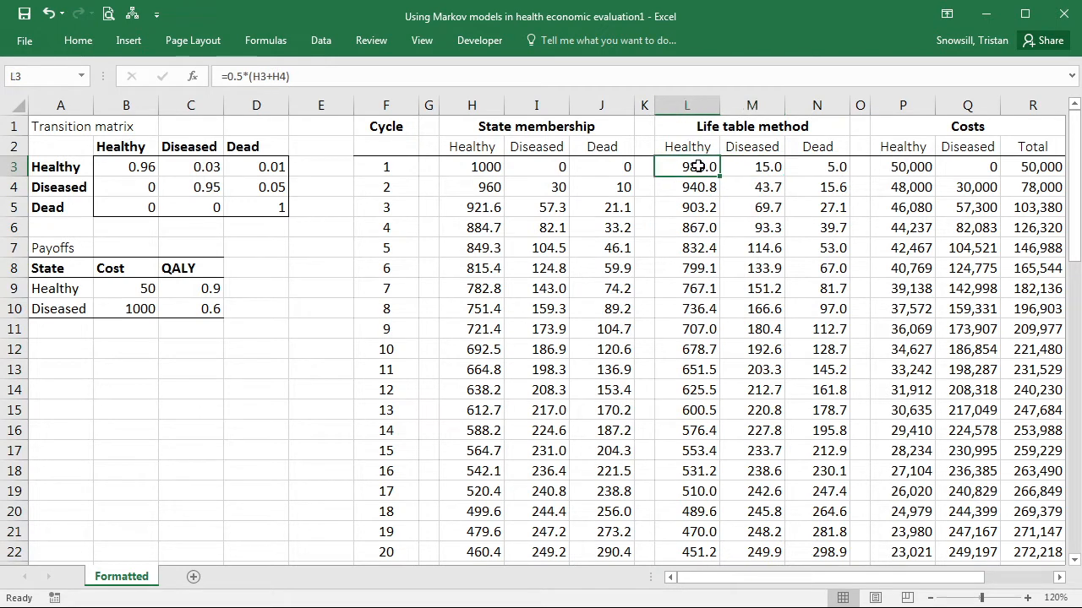
left_click(600, 187)
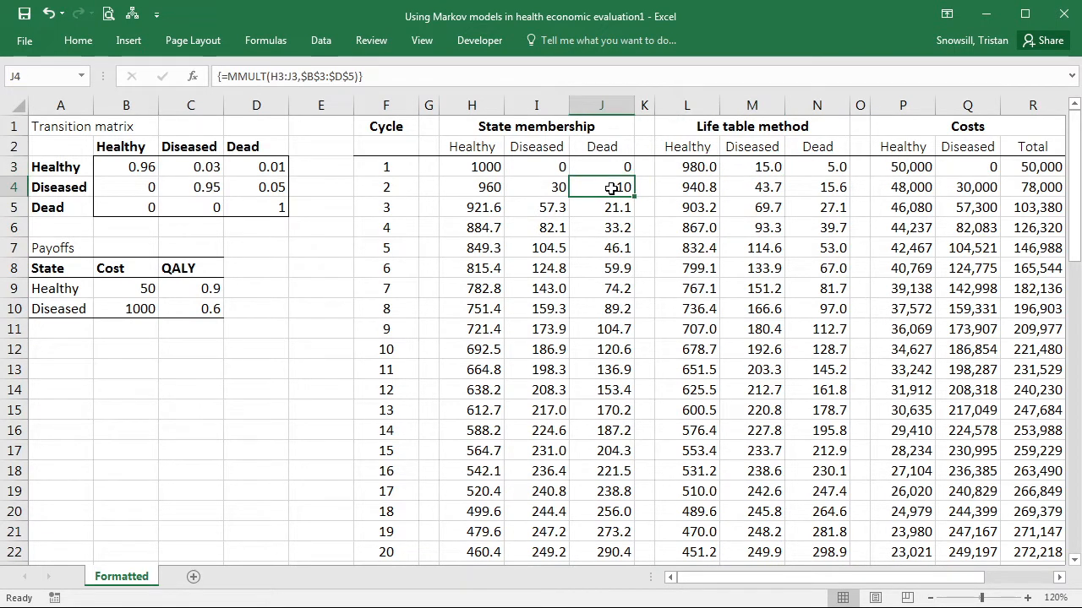
left_click(600, 166)
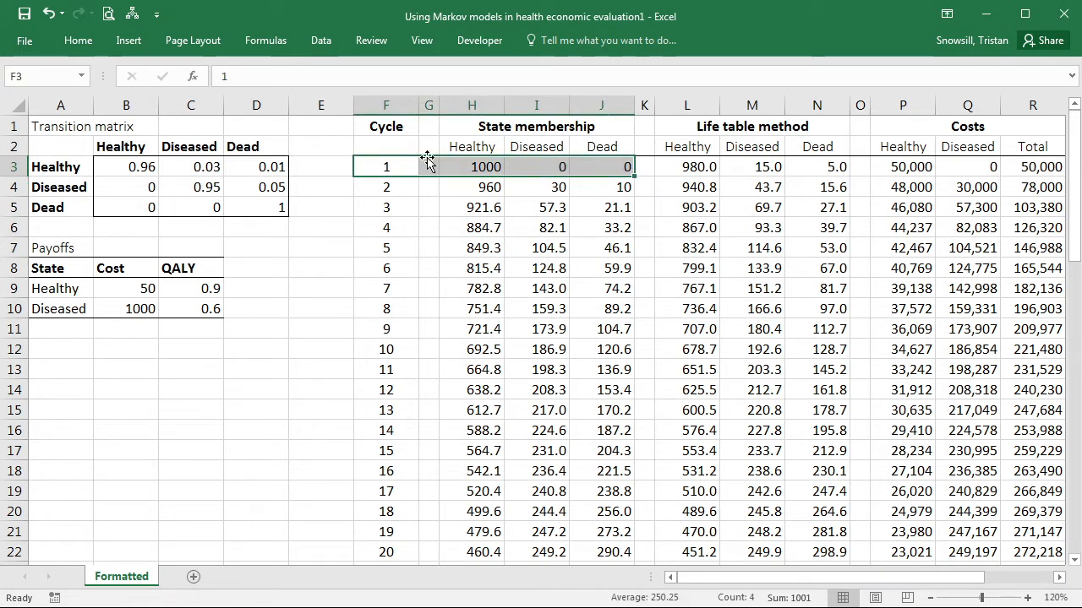
left_click(601, 166)
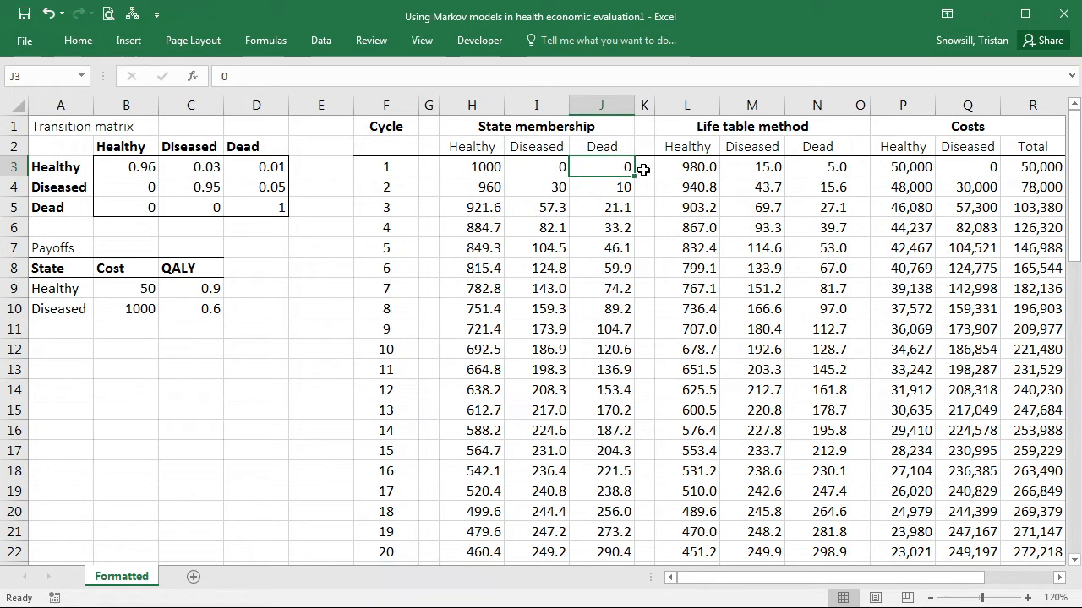
left_click(816, 166)
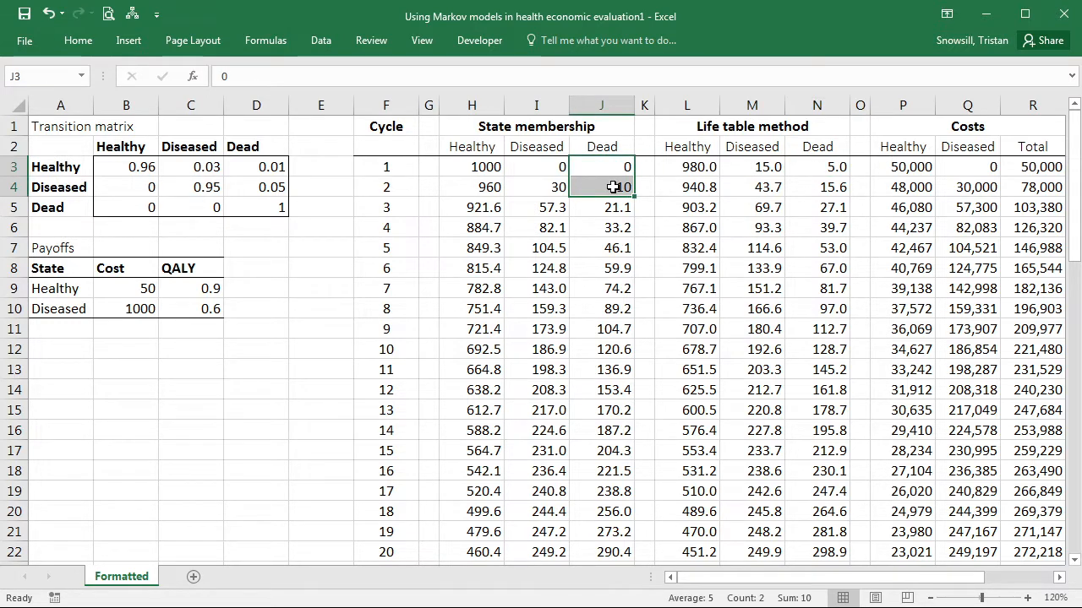
left_click(752, 166)
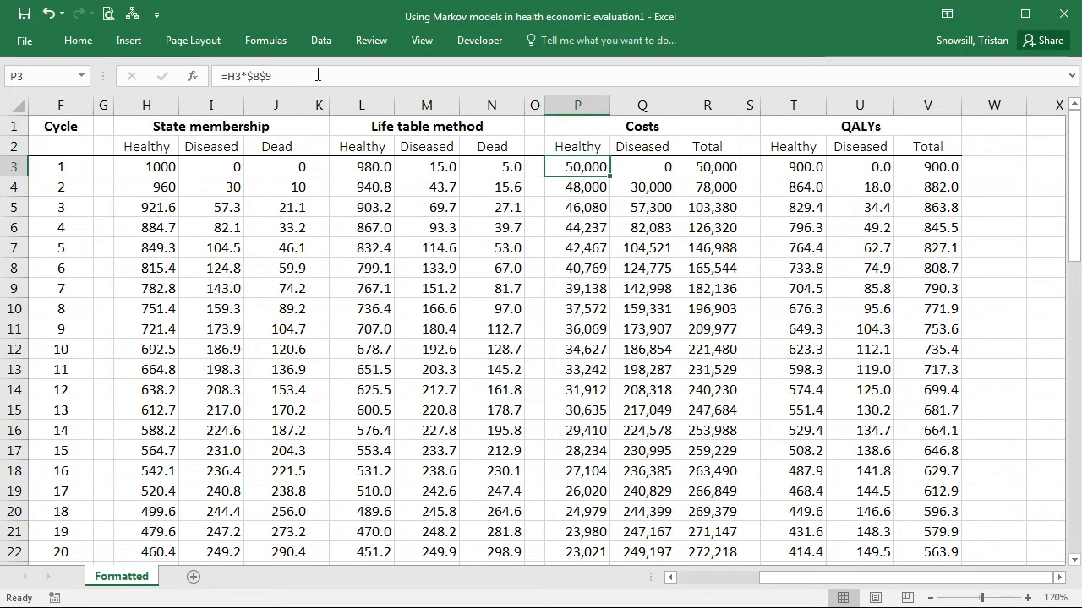
Change P3 to =L3*$B$9 and Q3 to =M3*$B$10, giving costs 49,000 and 15,000
double_click(577, 167)
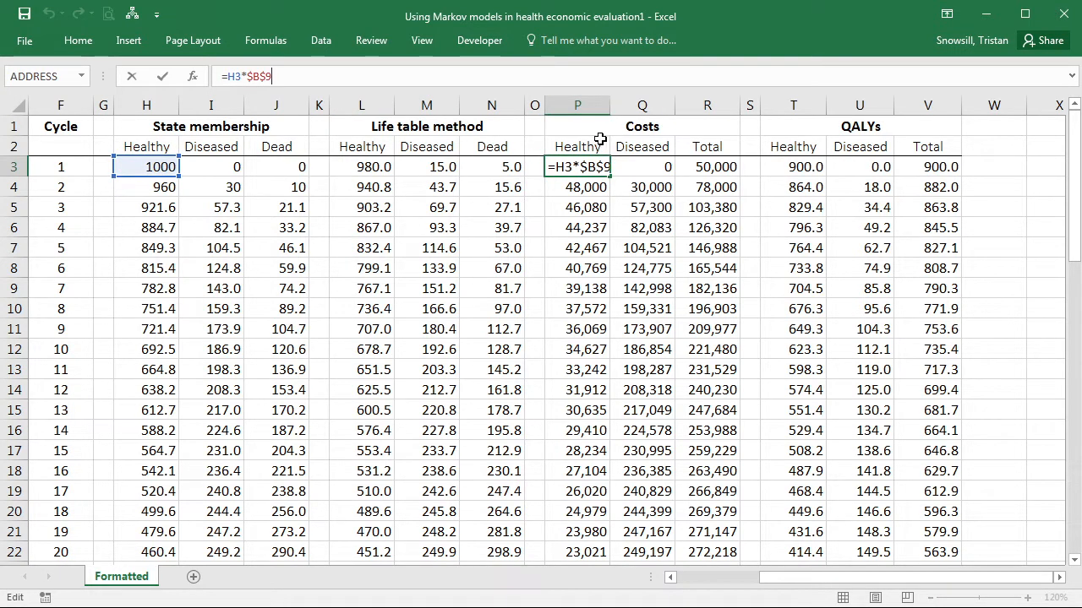
left_click(276, 166)
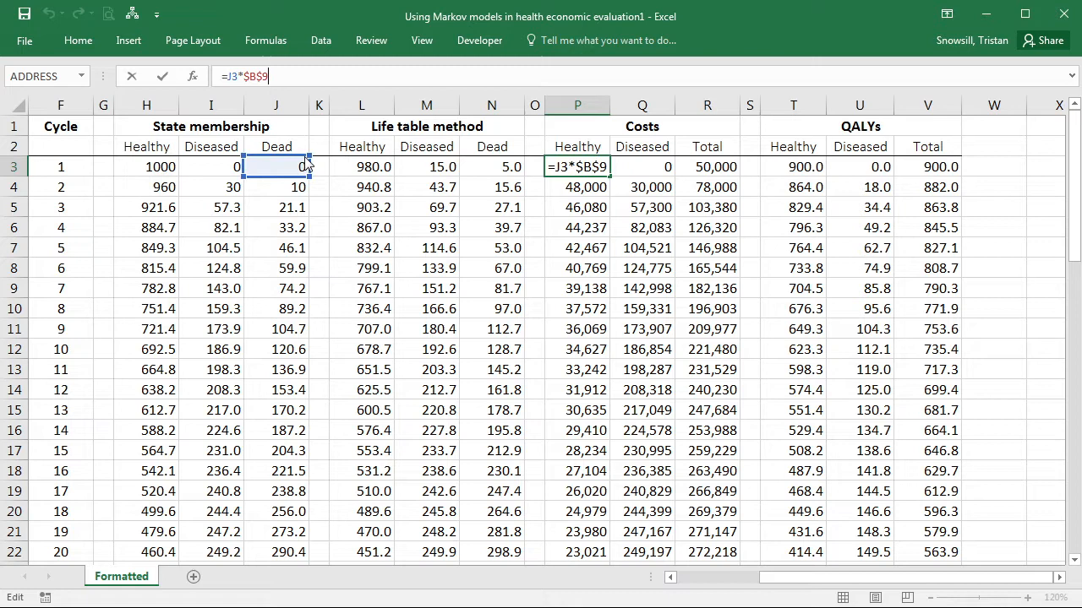
left_click(362, 167)
type("=I3*$B$1")
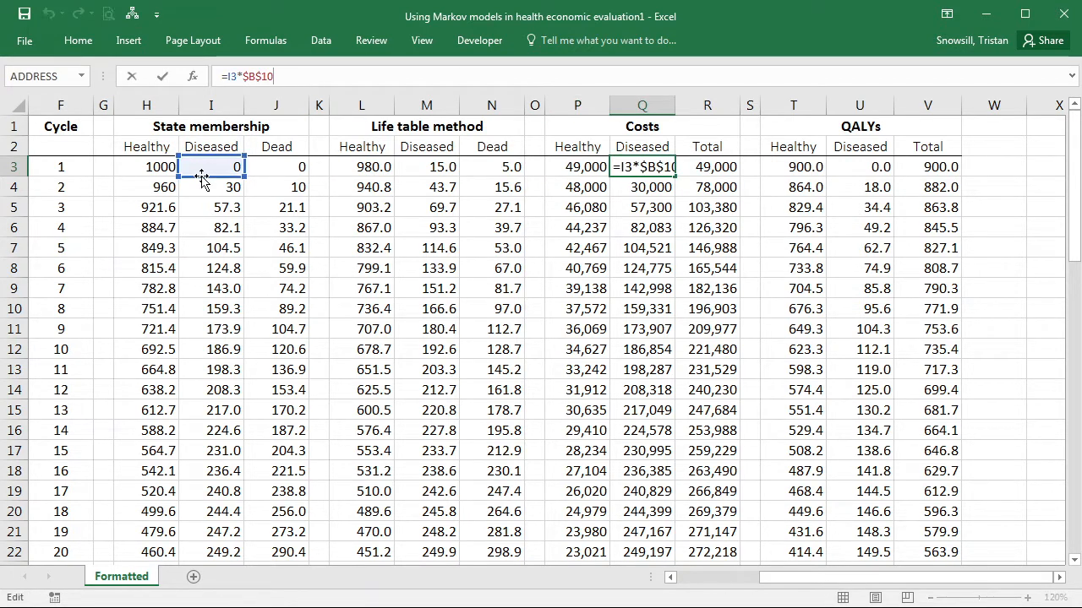
left_click(371, 166)
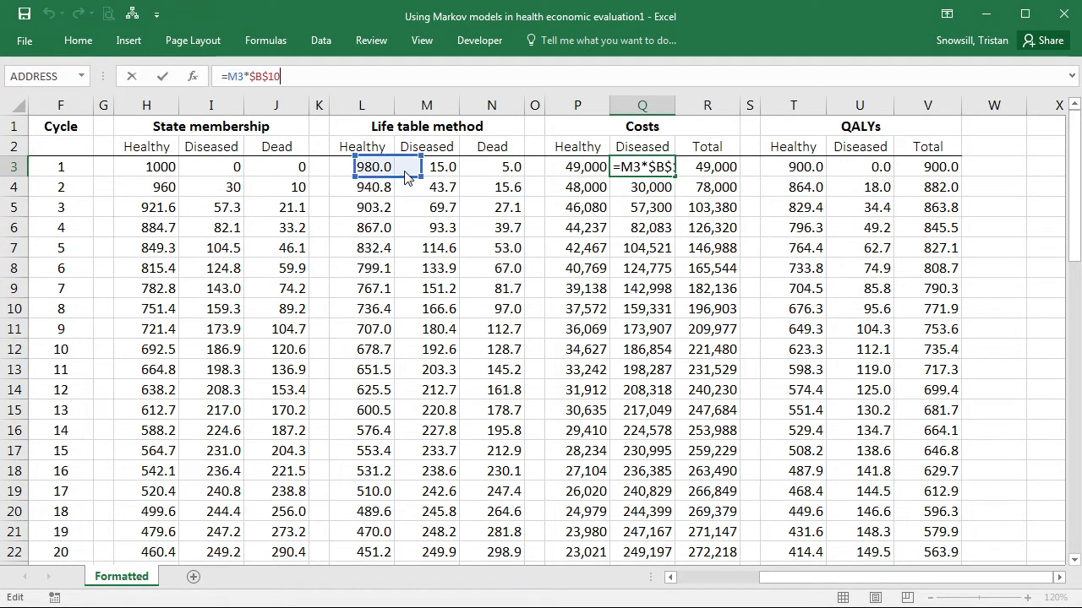
left_click(426, 166)
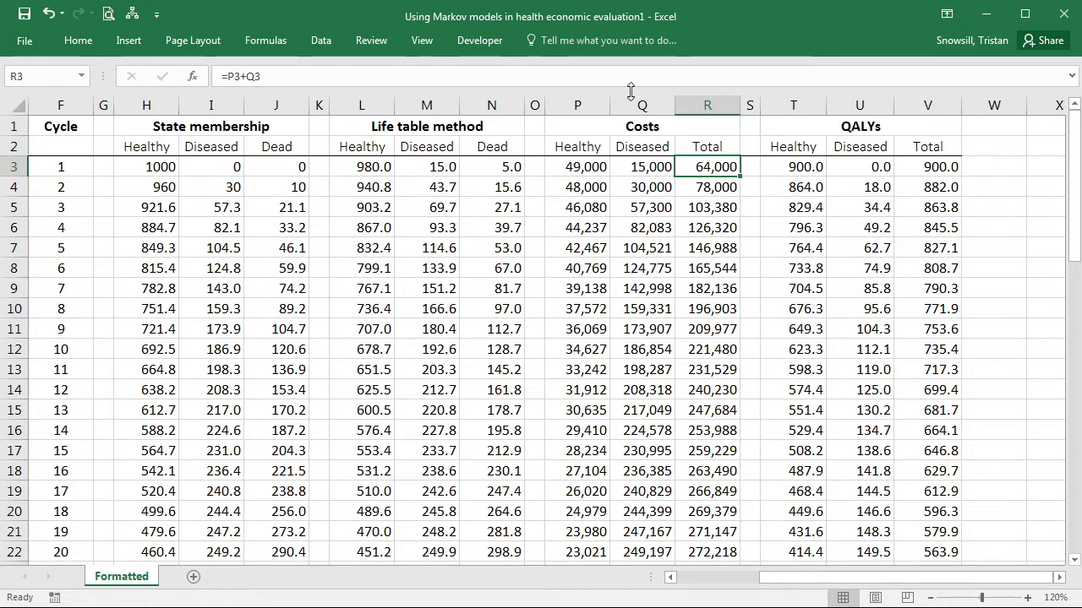
double_click(708, 167)
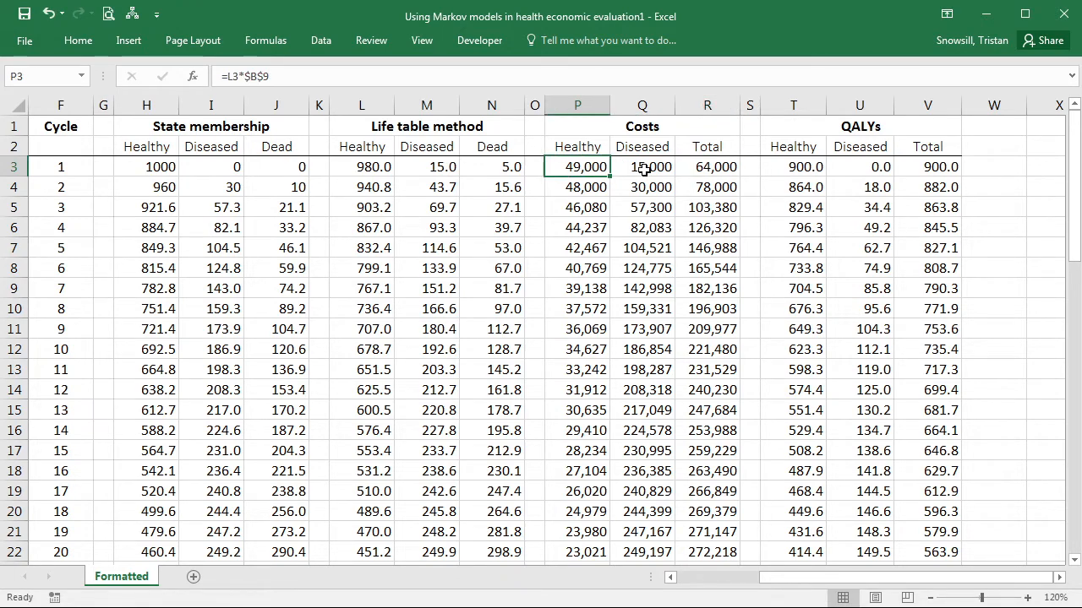
Confirm the cycle 40 row (L42:V42) stays blank and check the MMULT formula in H42
scroll("down", 3)
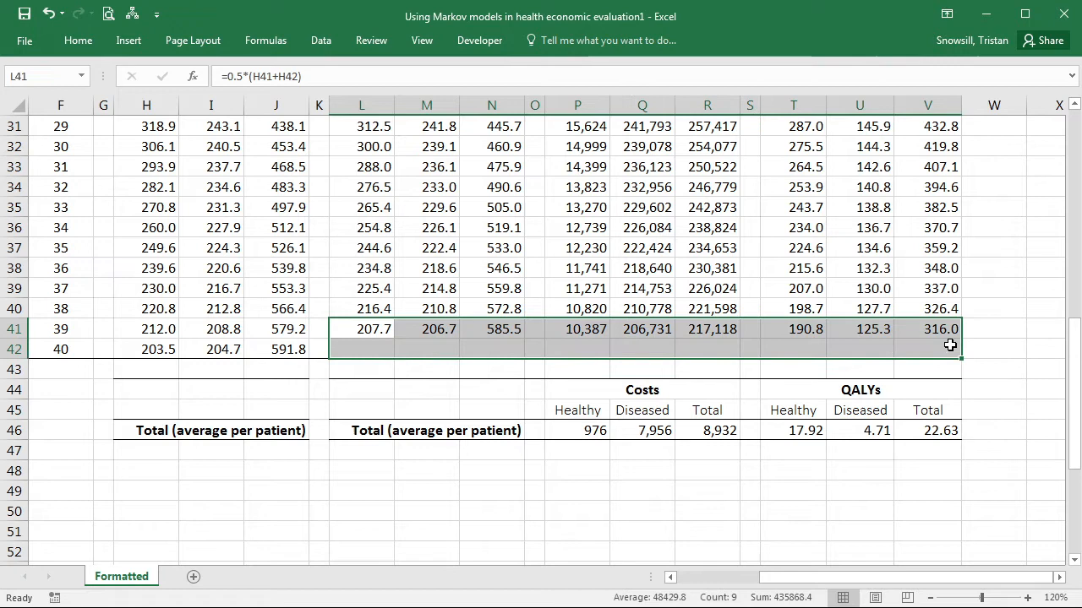
left_click(362, 349)
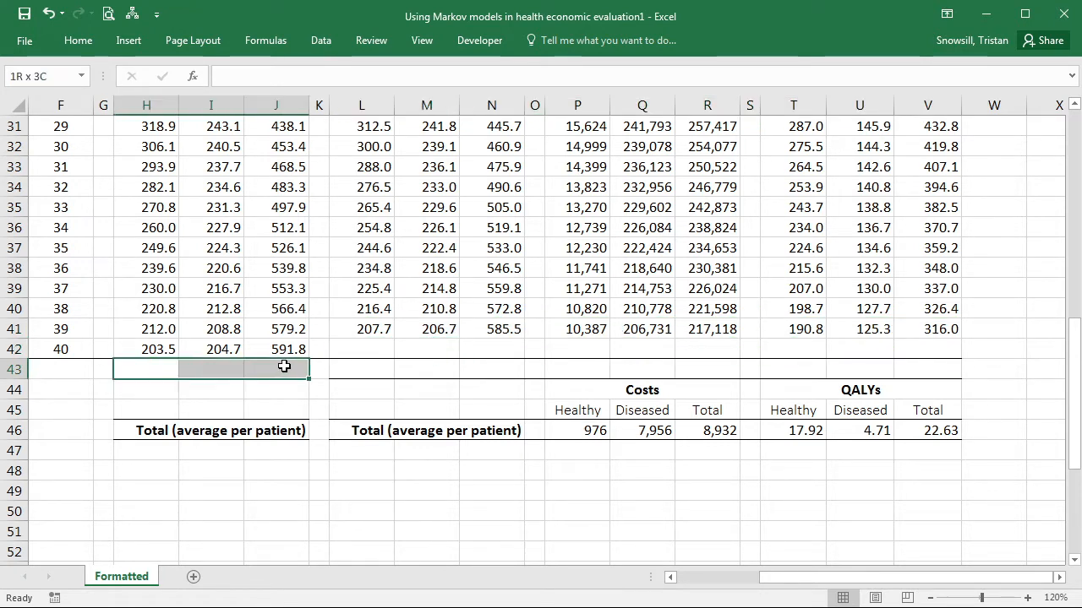
left_click(362, 349)
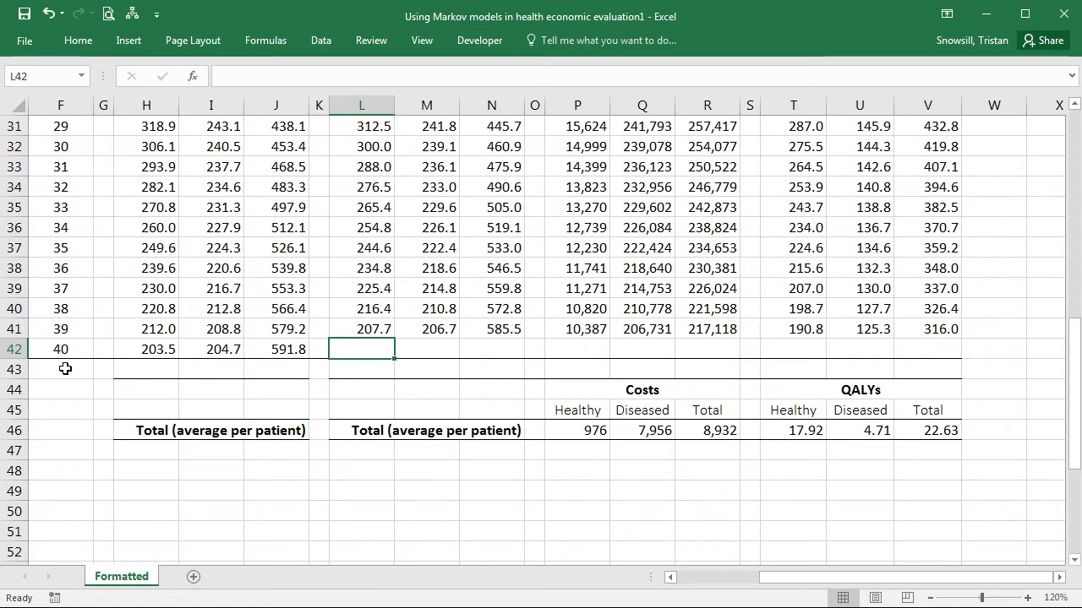
mouse_move(548, 338)
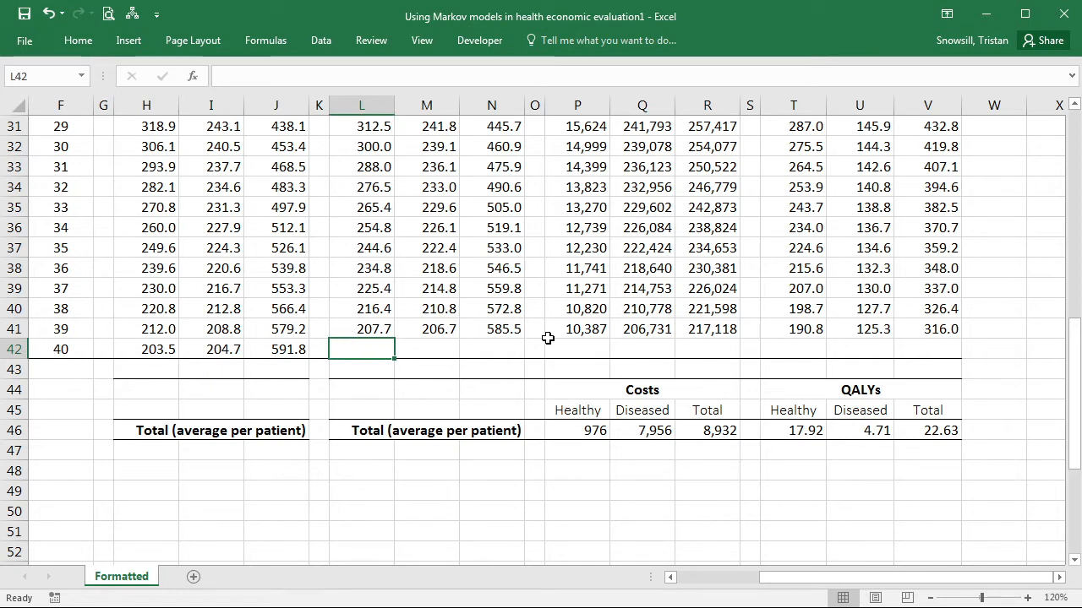
mouse_move(372, 326)
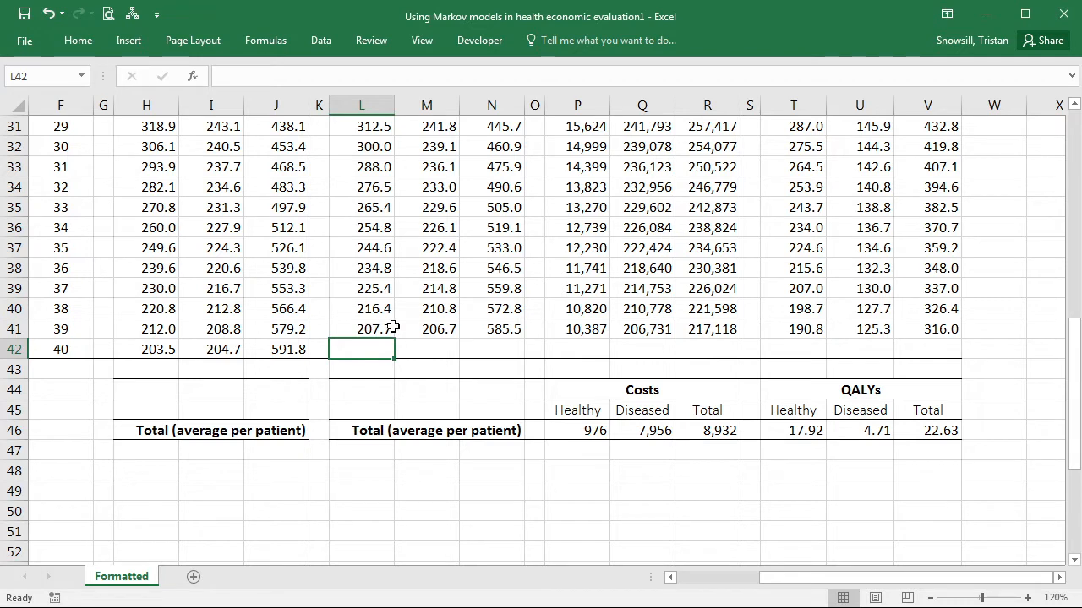
mouse_move(166, 349)
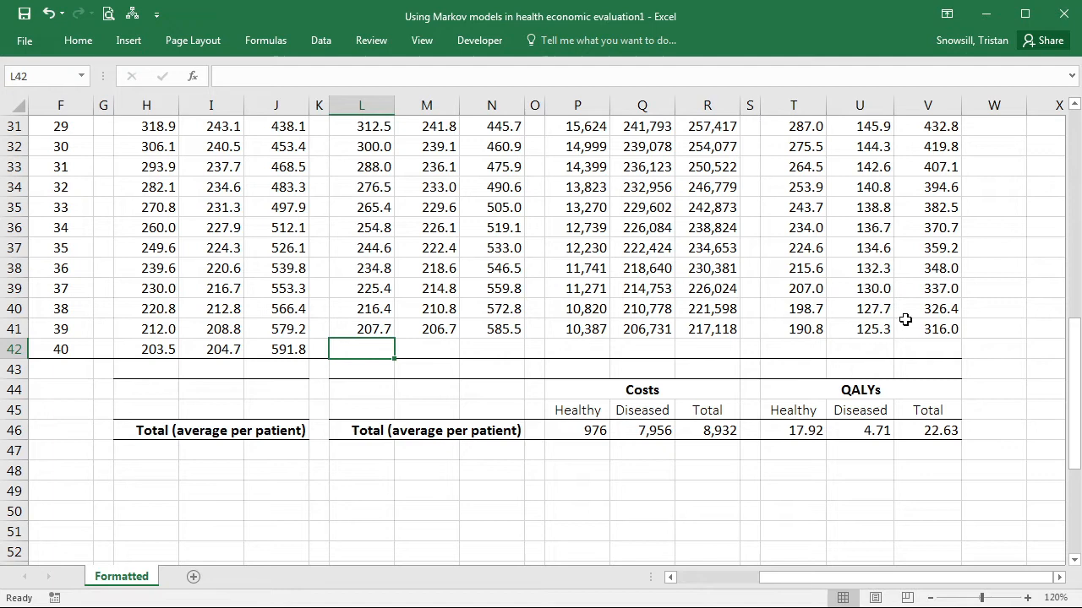
left_click(146, 349)
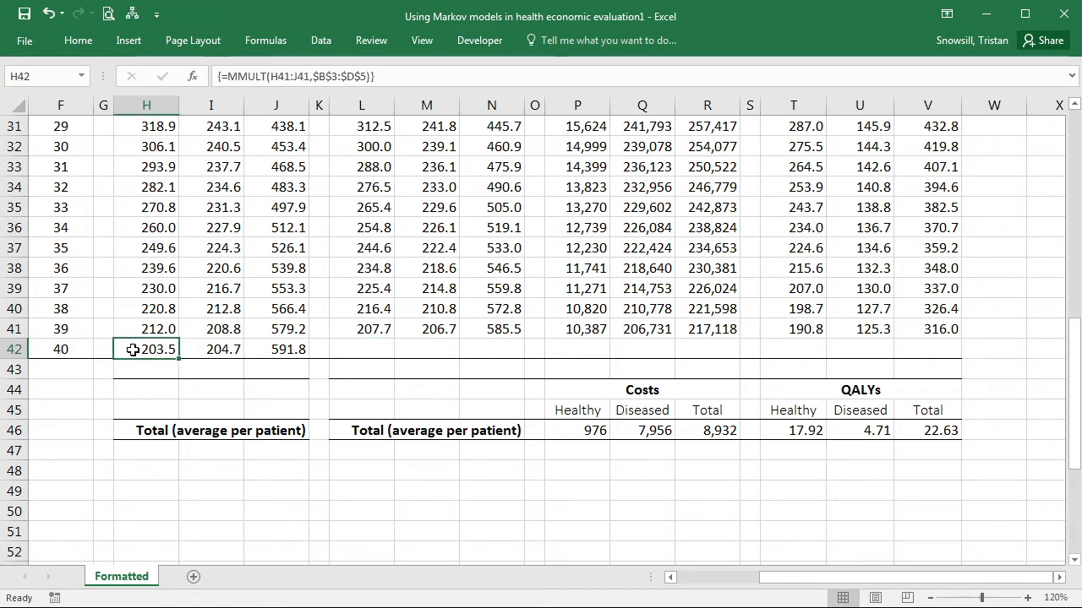
left_click(147, 370)
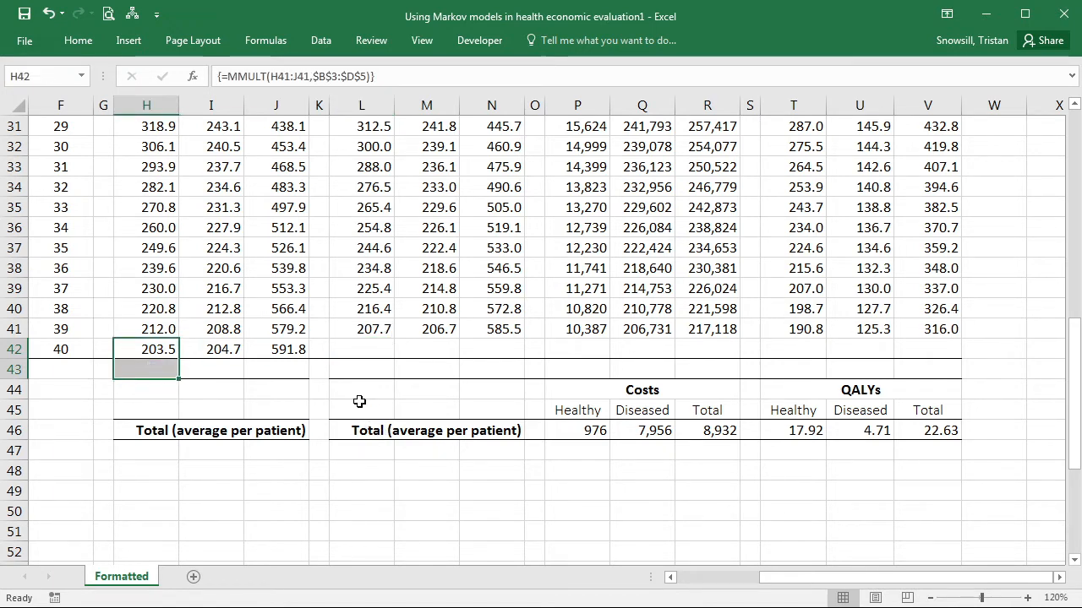
left_click(577, 450)
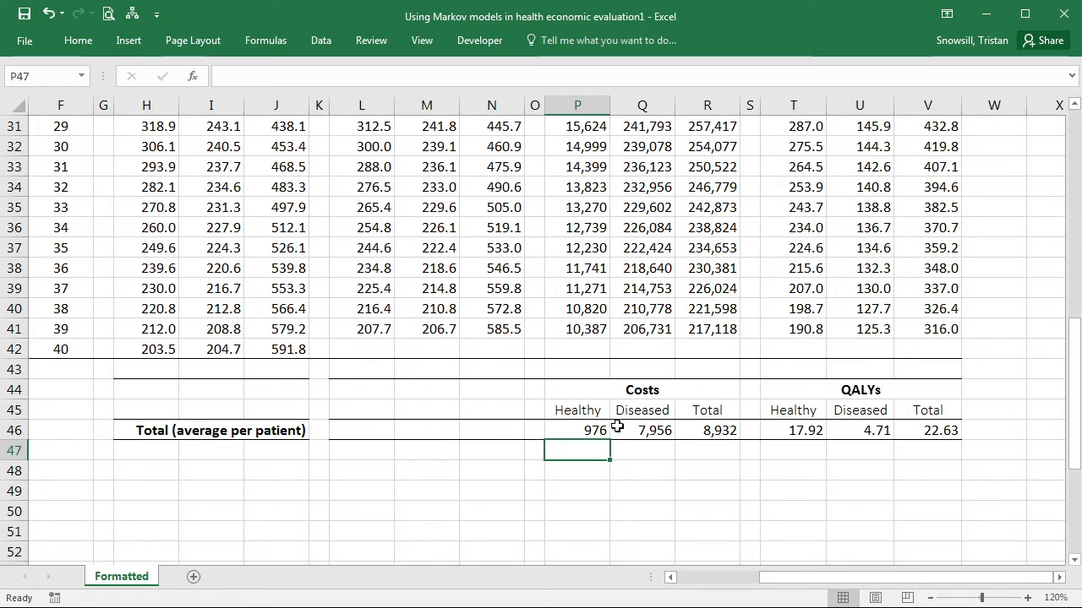
Open the total Healthy cost SUM formula in P46 for inspection
left_click(577, 430)
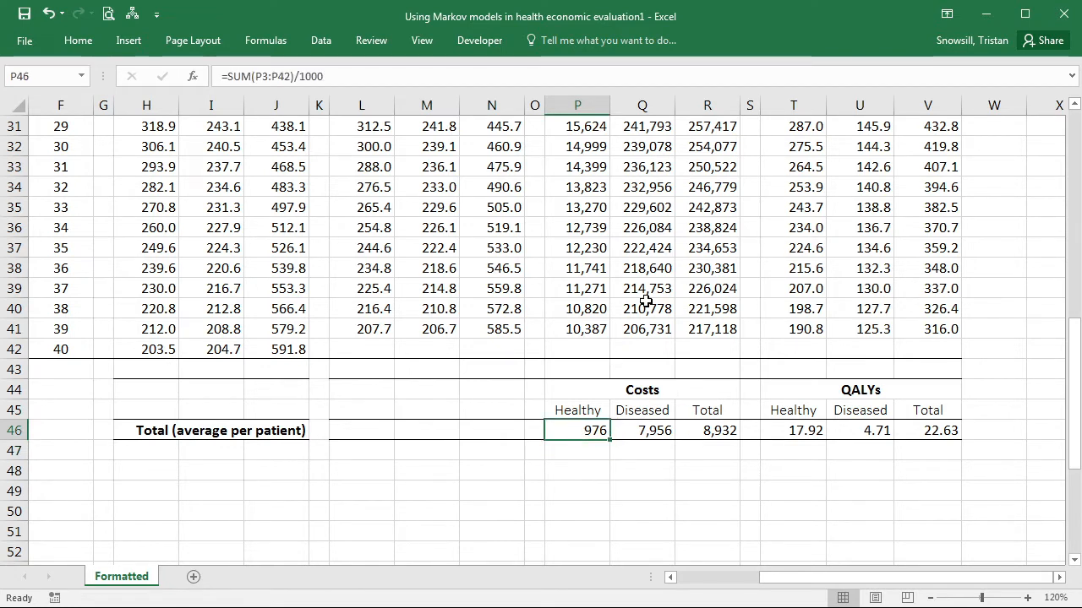
double_click(577, 430)
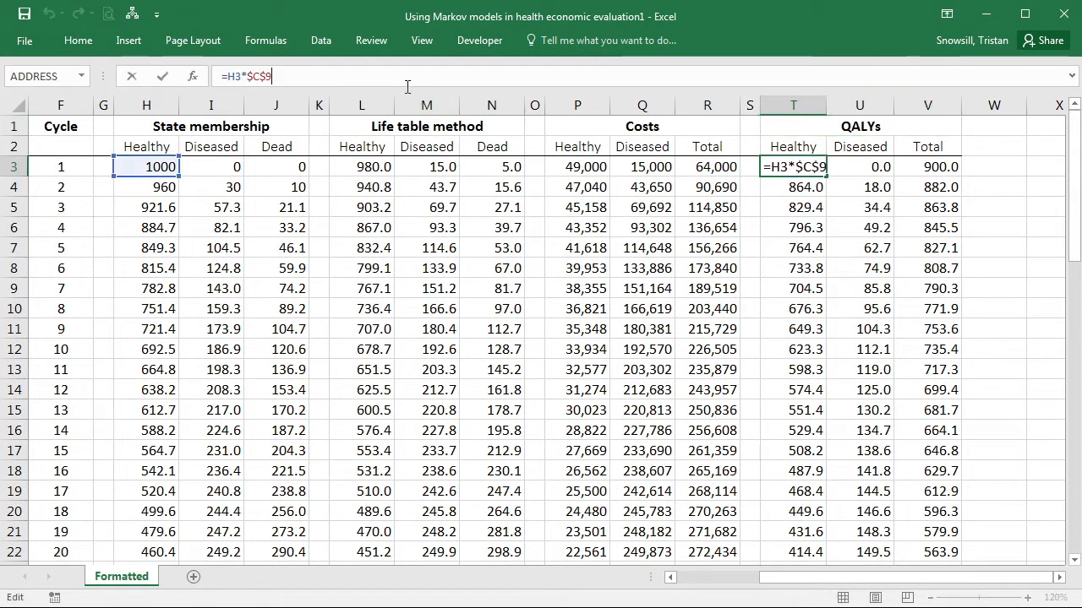
Set T3 to =L3*$C$9 and U3 to =M3*$C$10, filling down to row 41
left_click(146, 167)
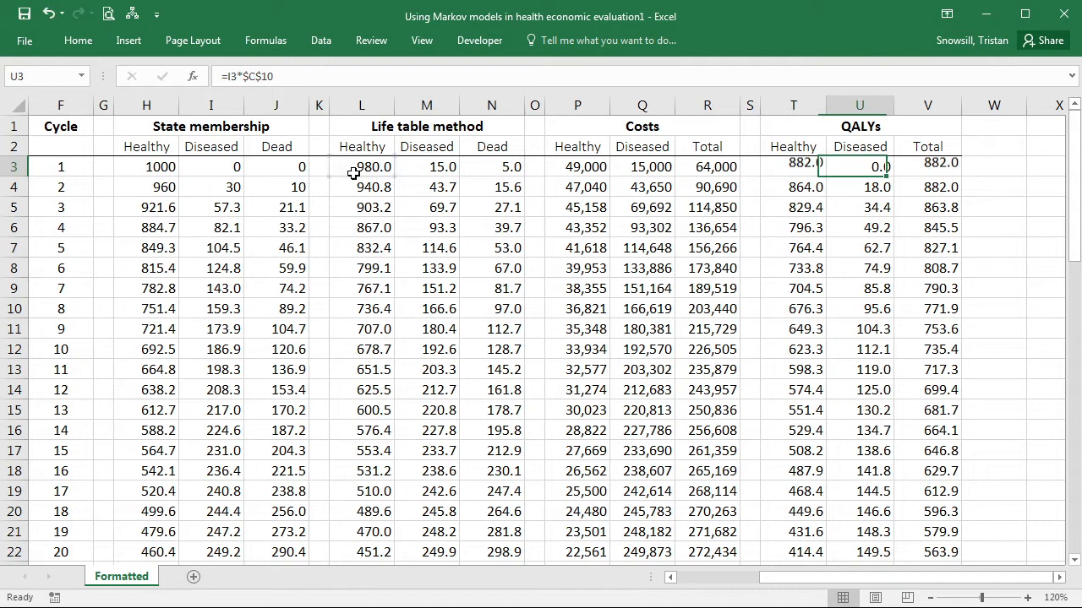
left_click(210, 166)
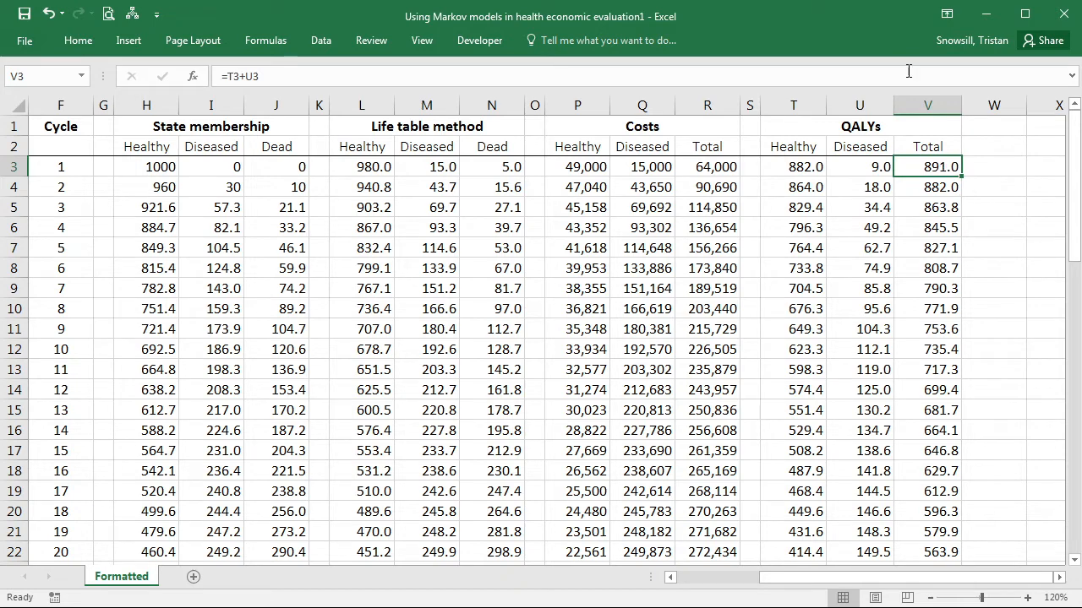
mouse_move(802, 172)
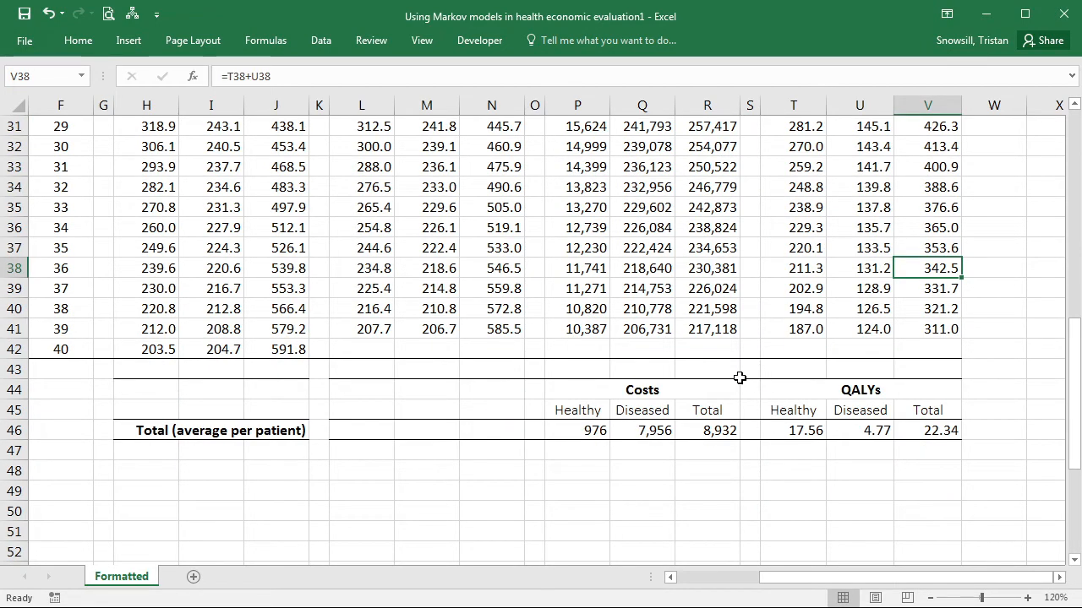
left_click(749, 369)
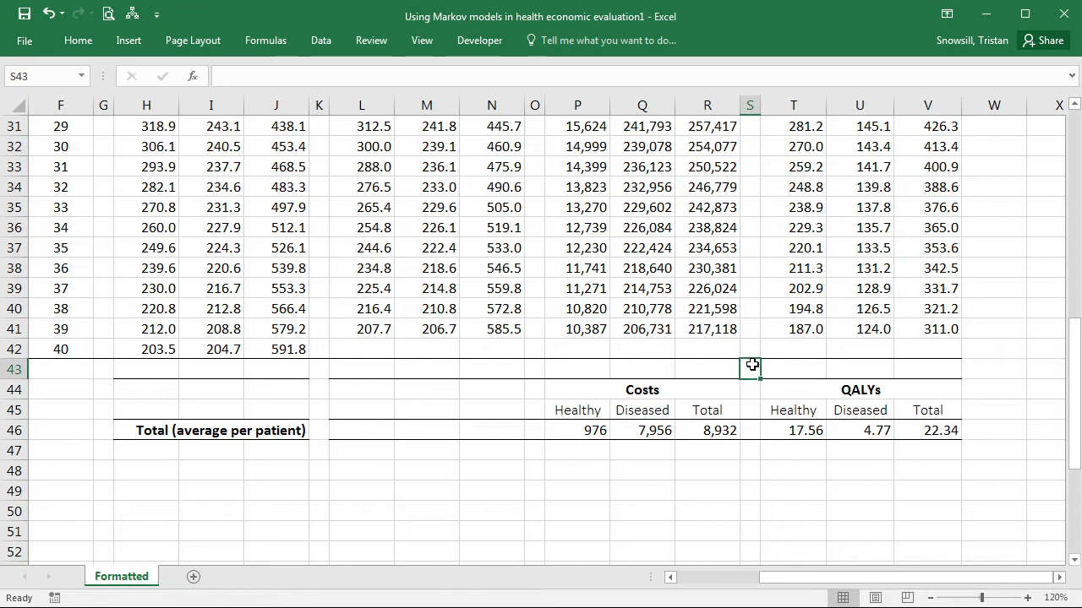